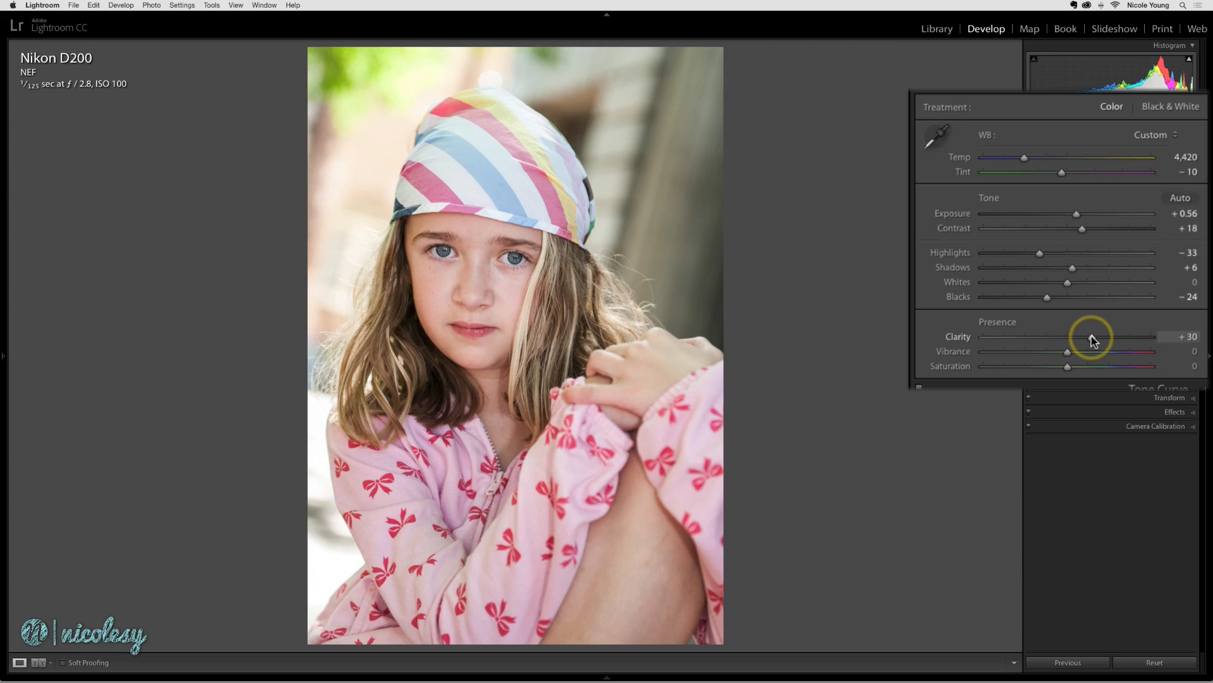
{"action": "mouse_move", "coordinate": [1070, 357]}
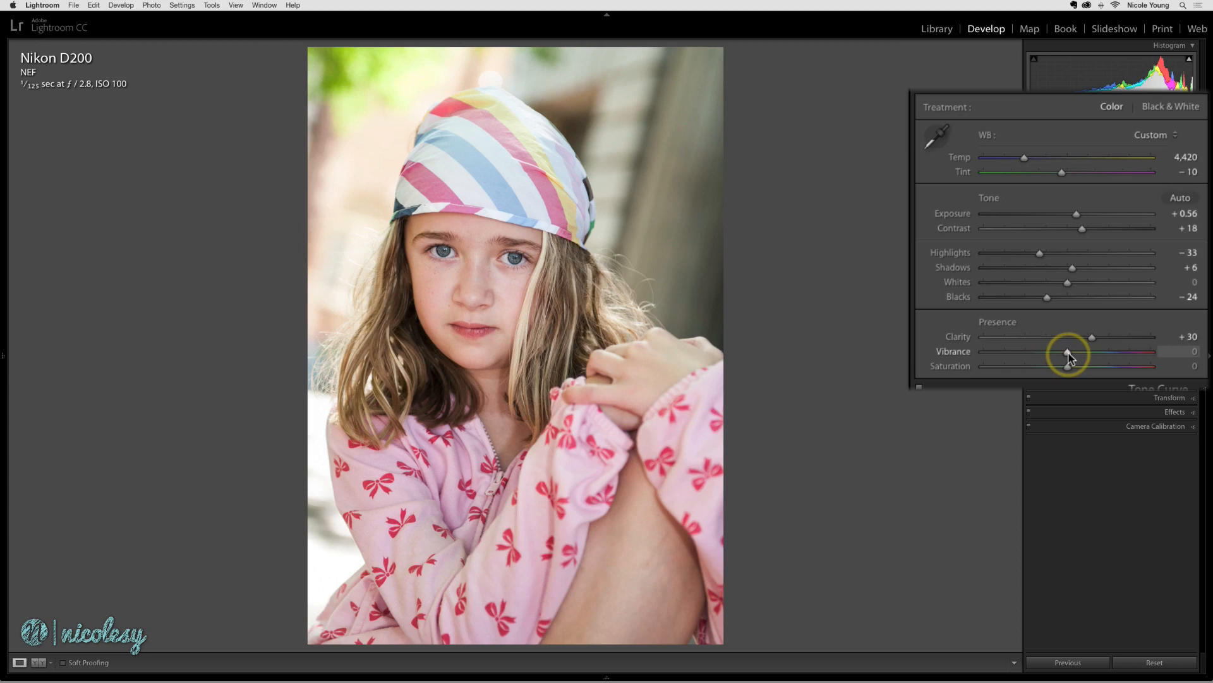